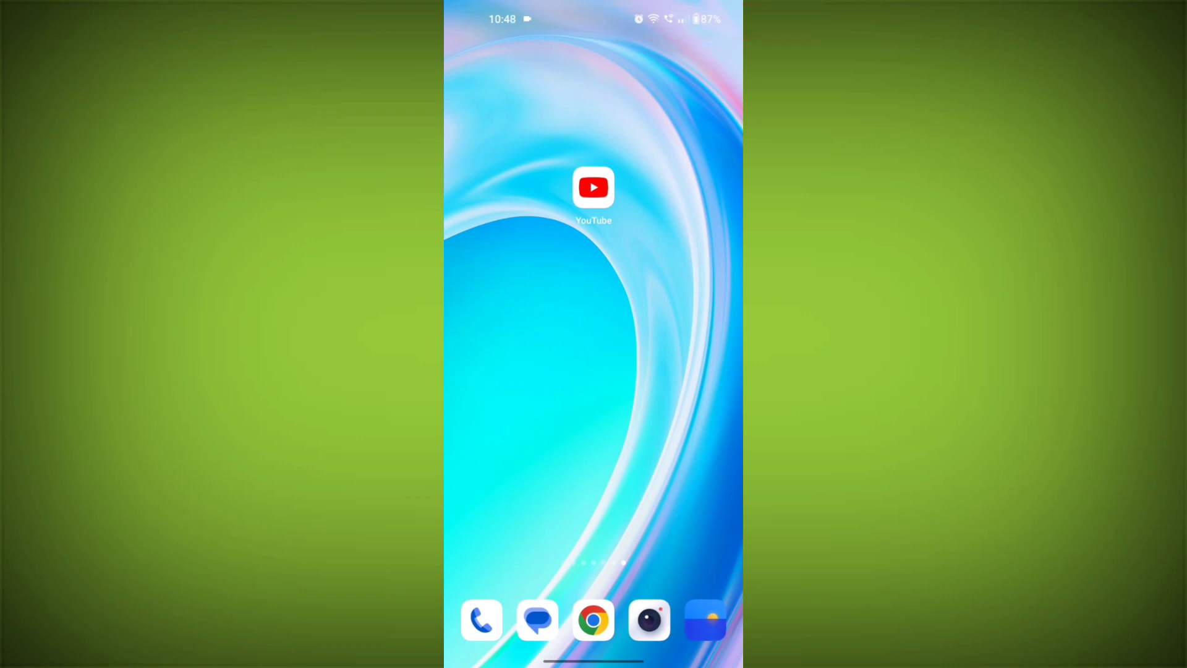
Step: Long-press the YouTube icon to show its shortcut menu with the app info option
left_click(594, 188)
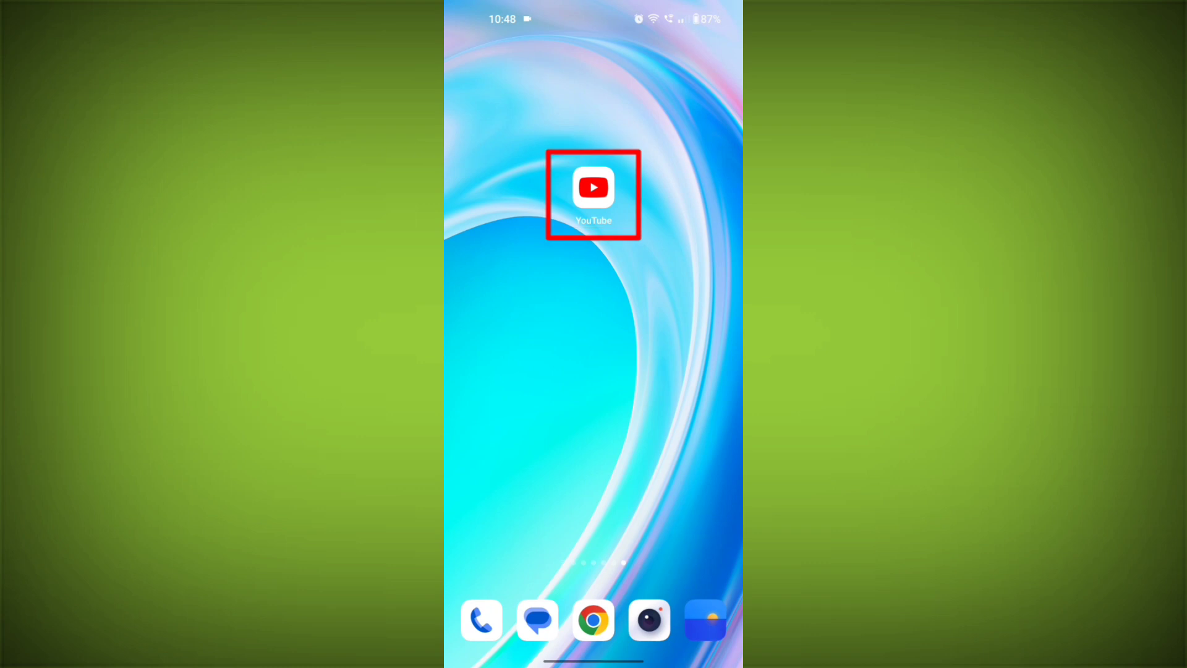
left_click(592, 187)
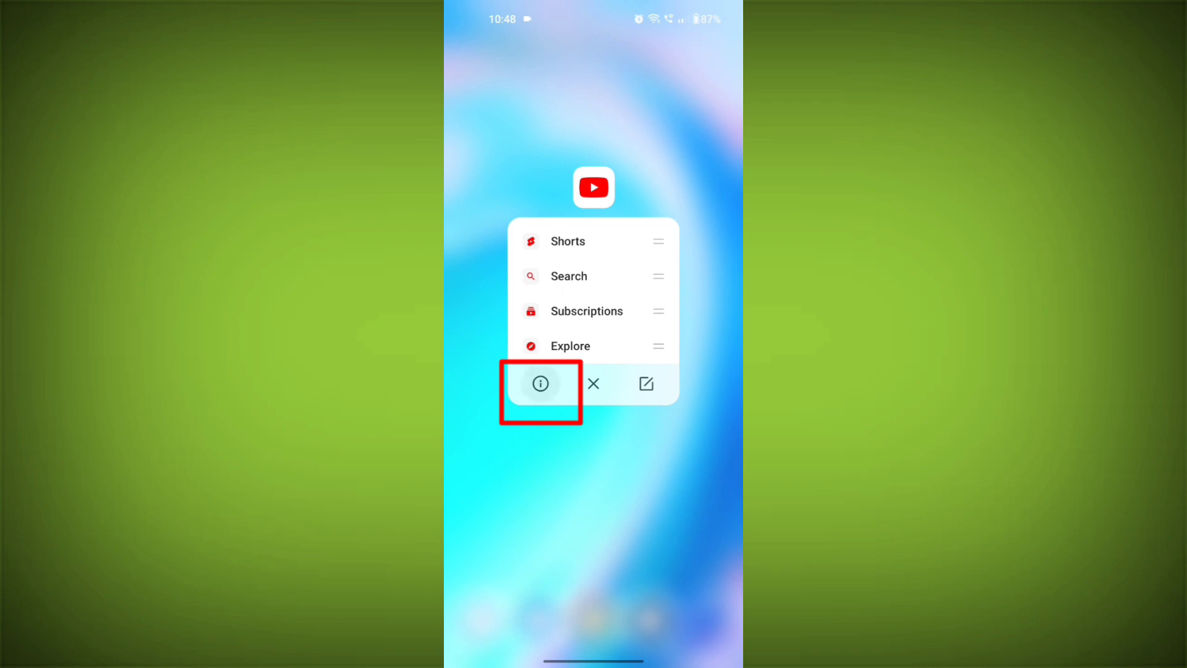
Step: Go from YouTube's shortcut menu to its Storage usage page in Settings
left_click(539, 383)
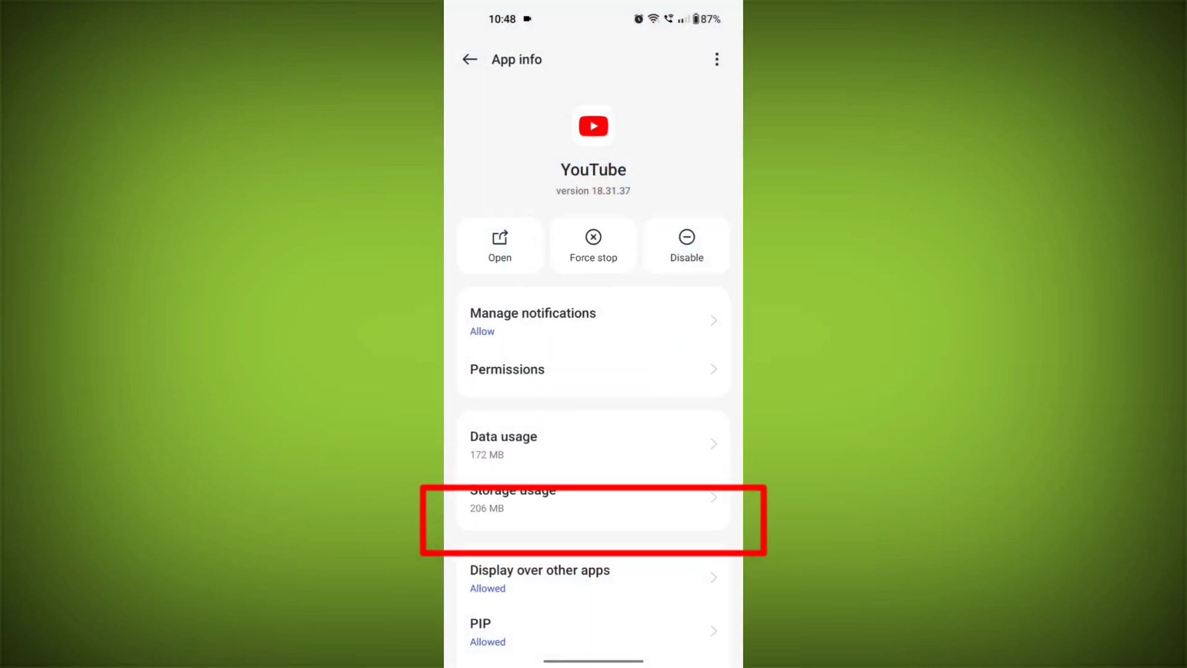
left_click(593, 499)
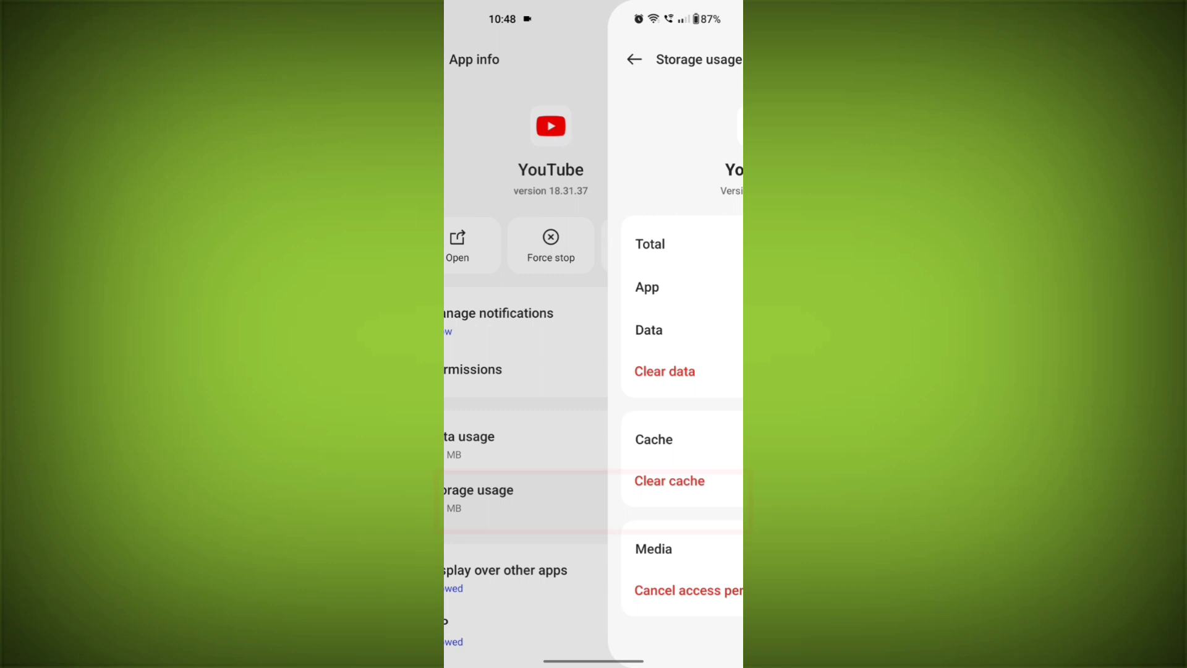
left_click(669, 480)
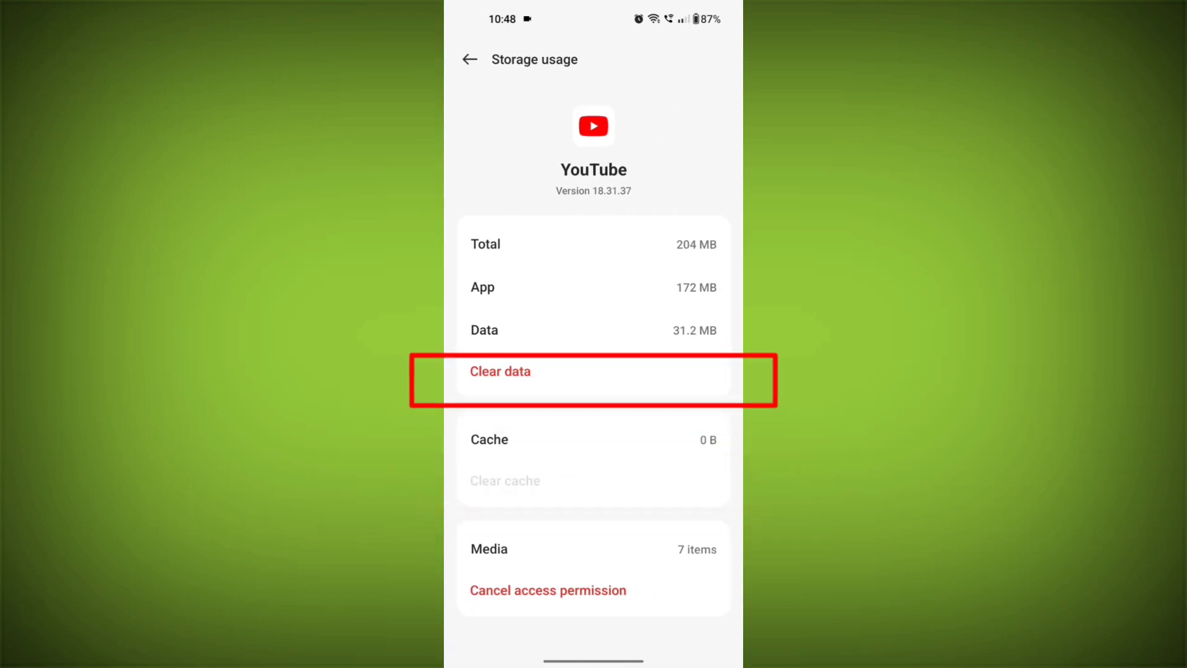
Step: Clear YouTube's app data, confirm the deletion, and return to its App info page
left_click(500, 371)
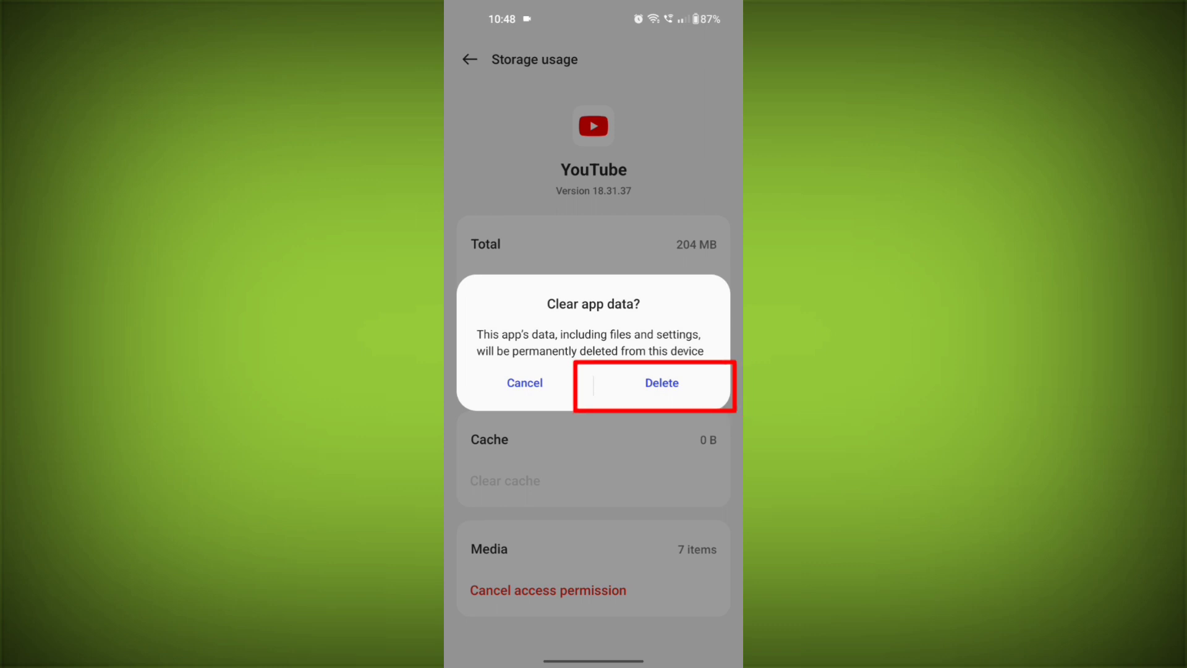
left_click(659, 382)
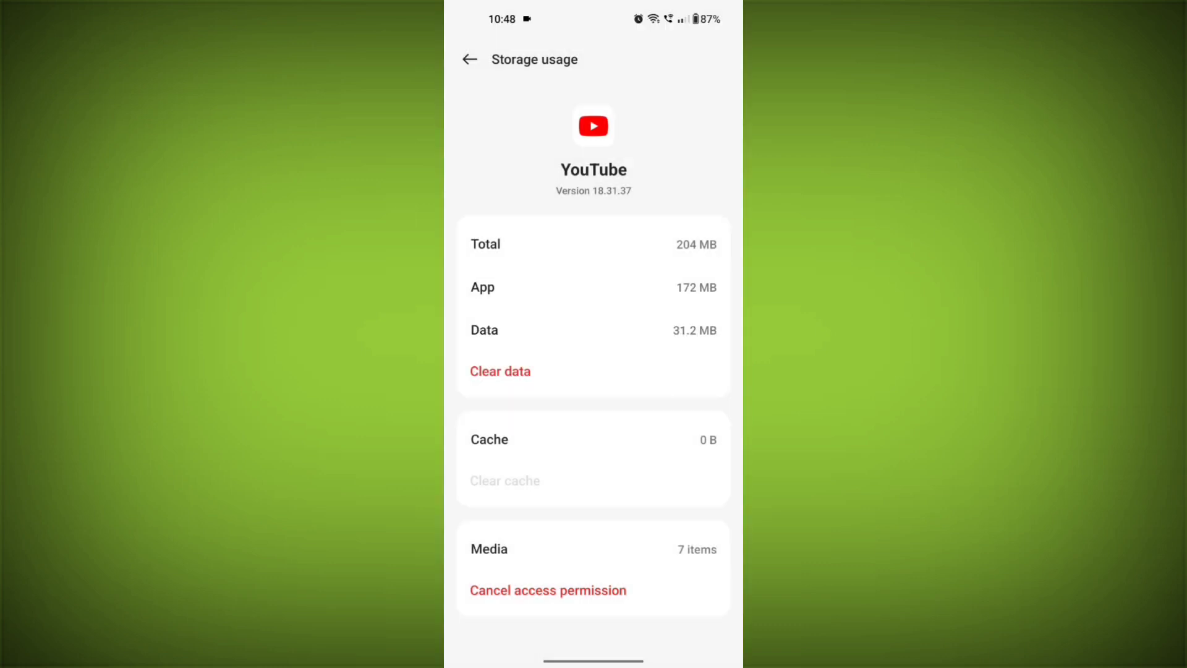
left_click(470, 59)
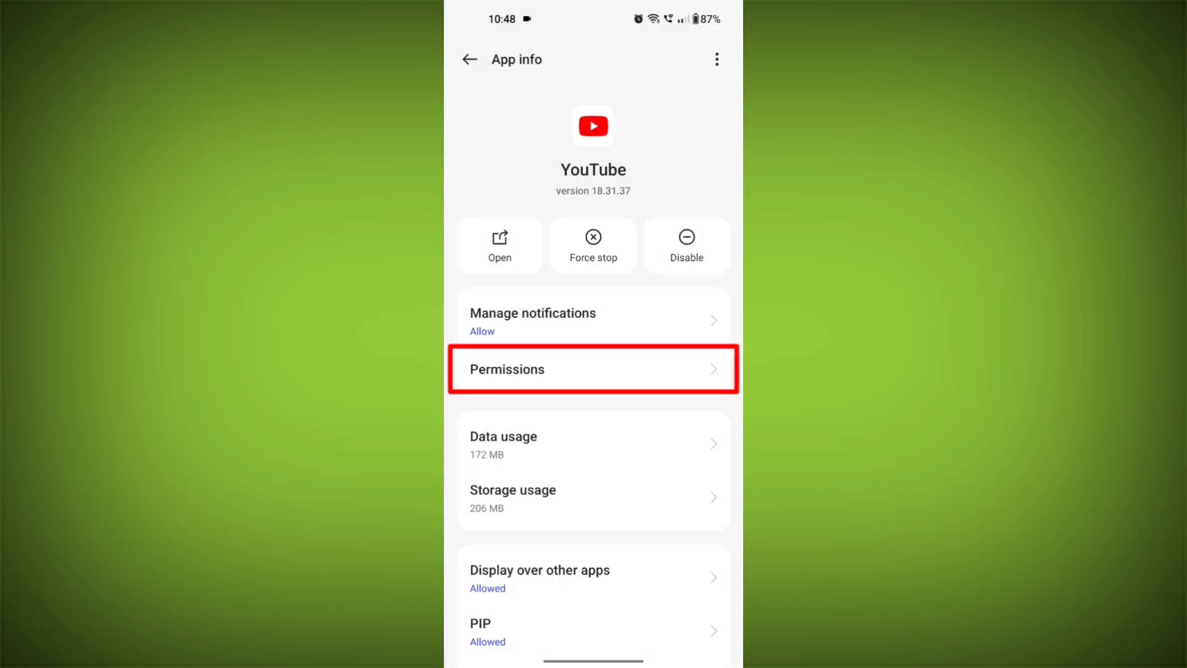
Step: Review YouTube's allowed and not-allowed permissions, then return to the home screen
left_click(592, 370)
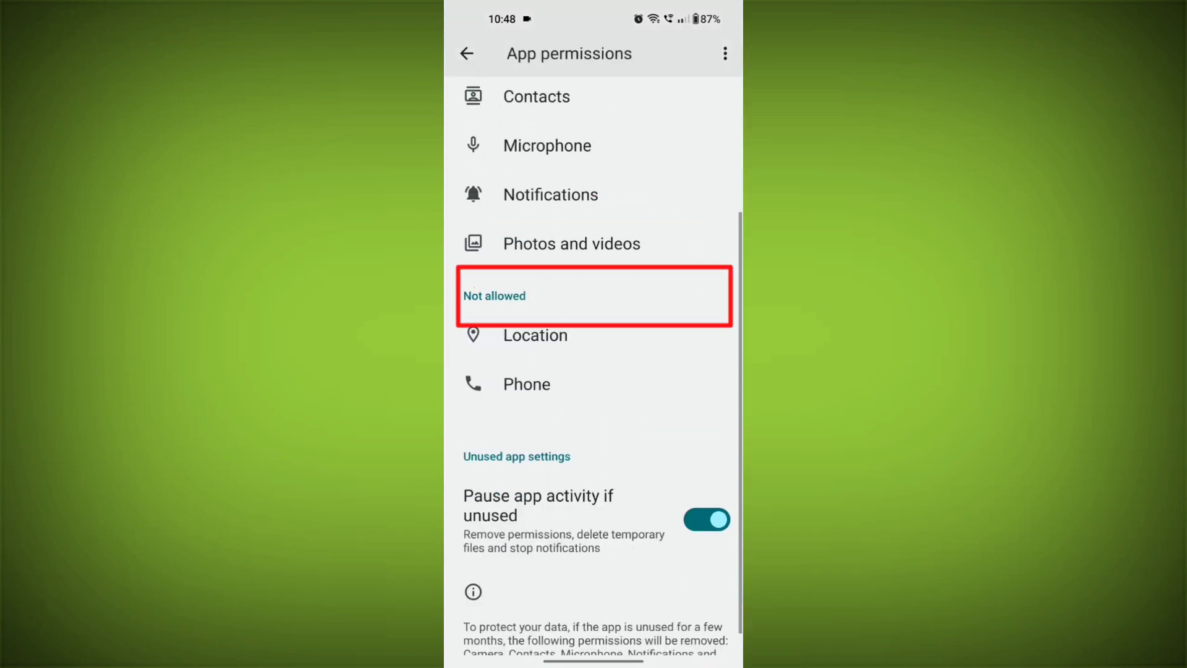
left_click(535, 335)
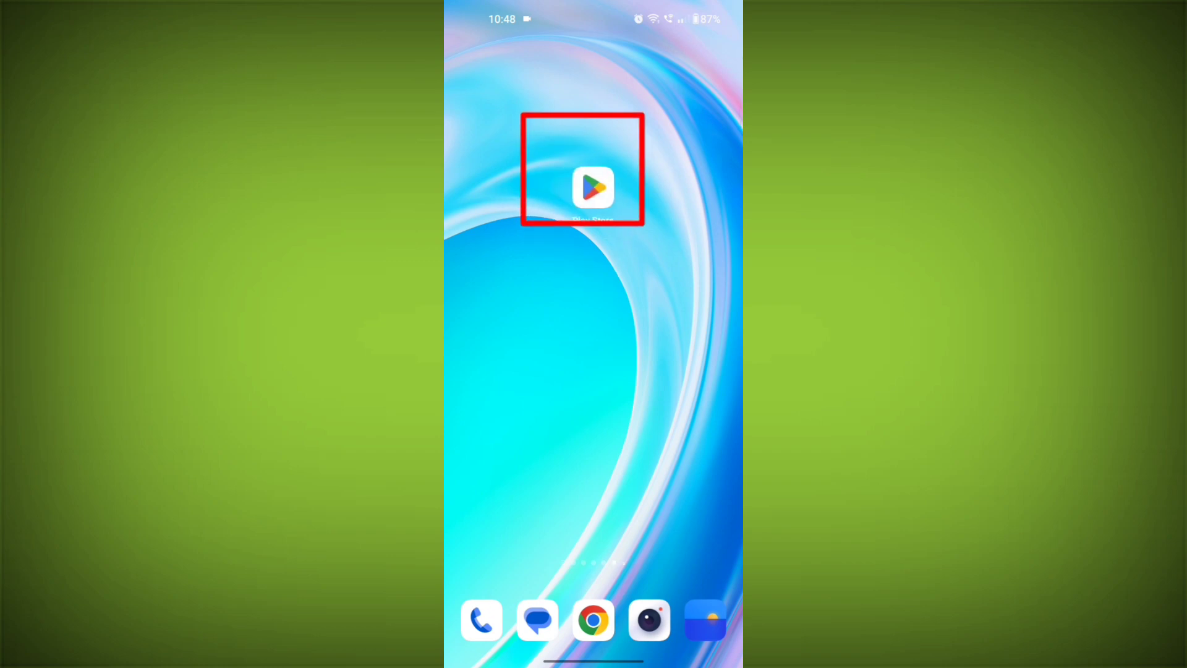
Step: Search the Play Store for 'youtube' to check for an update
left_click(593, 187)
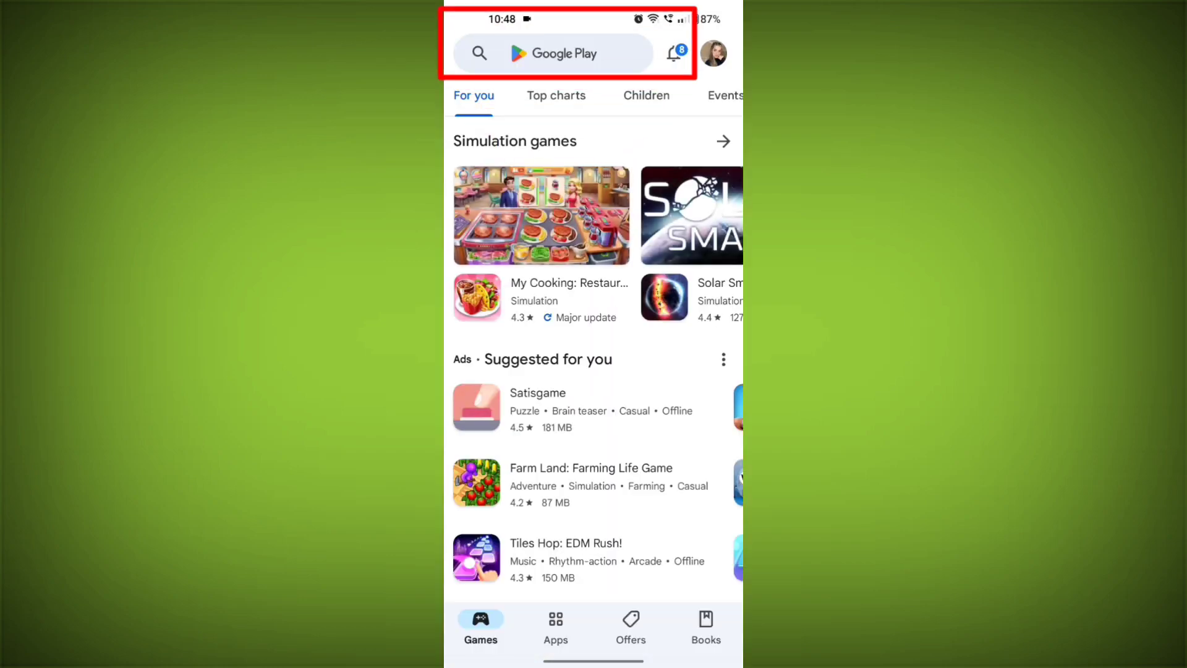
type("youtube")
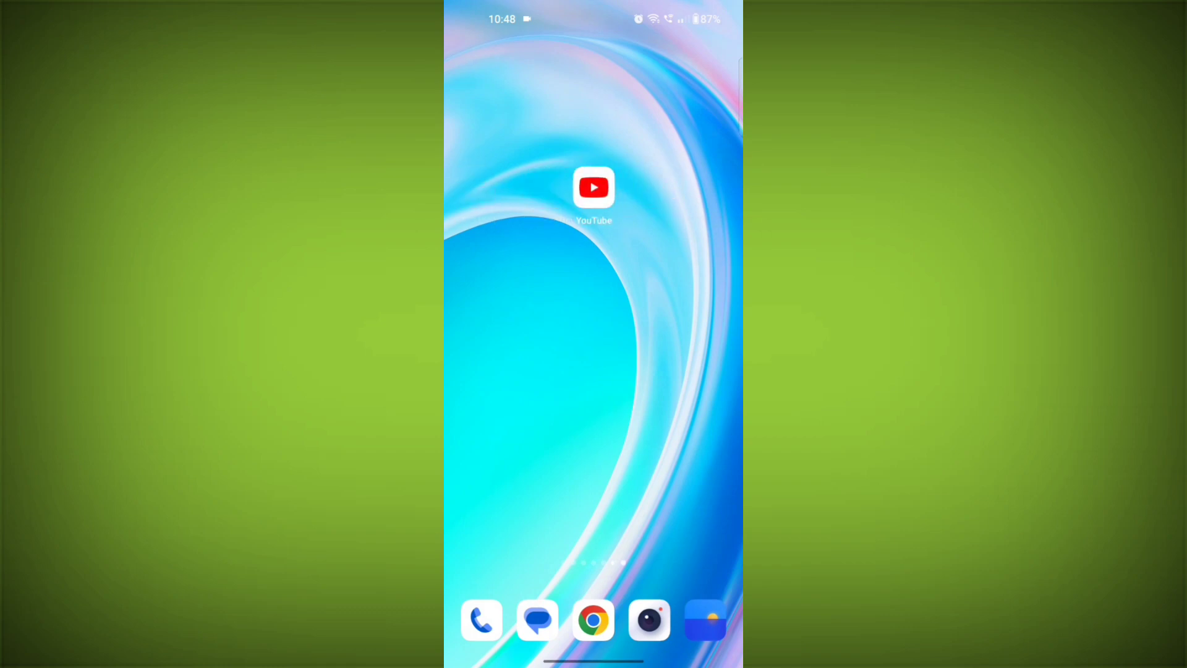
Step: Hold the power button to show the Restart / Power off menu
key("power")
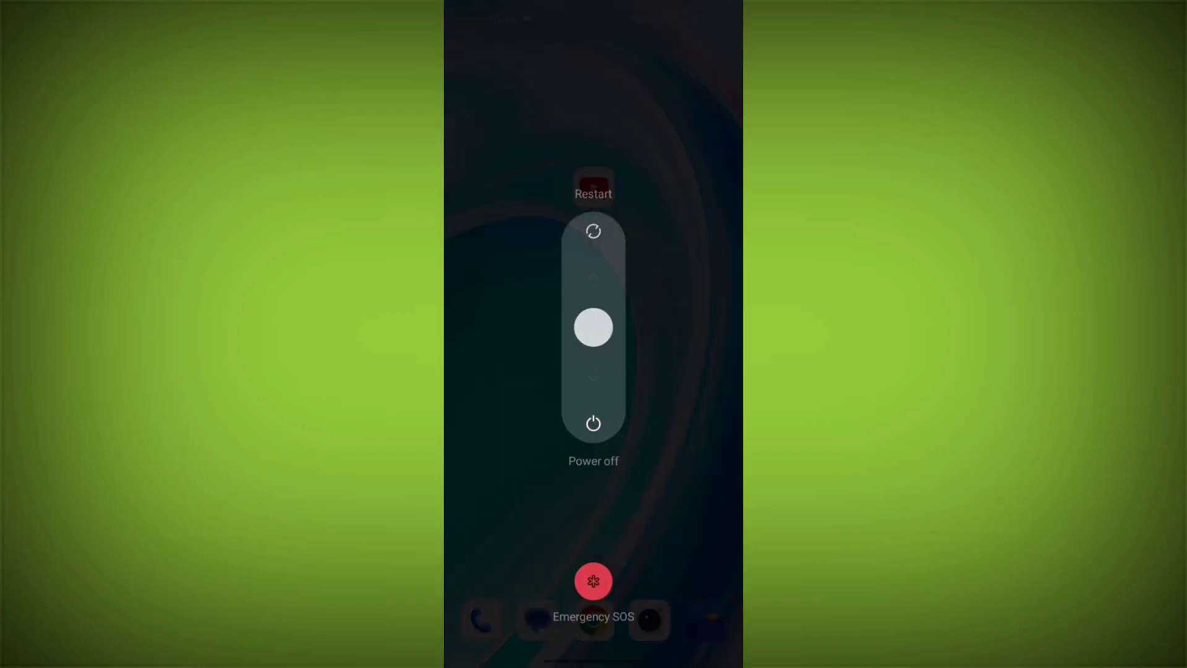